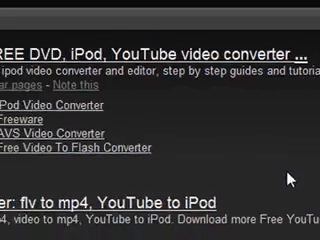
Close the Explorer downloads folder window containing the installer and application files.
scroll("up", 3)
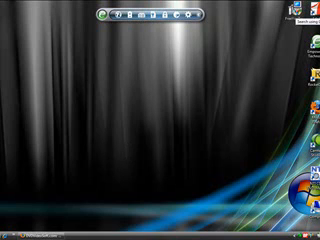
mouse_move(242, 164)
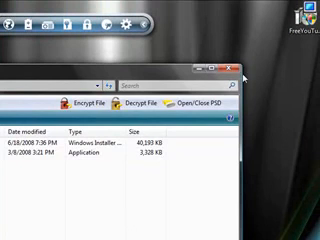
left_click(250, 71)
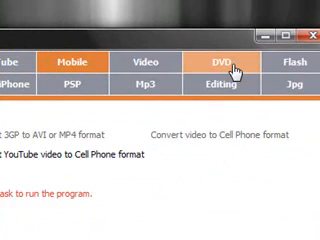
Switch Free Studio from the Mobile tools to the Flash conversion tools group.
left_click(290, 63)
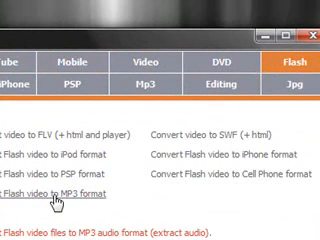
left_click(60, 126)
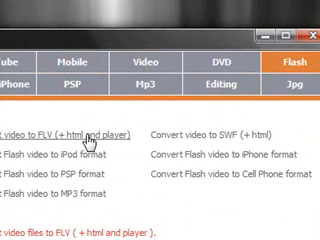
left_click(289, 82)
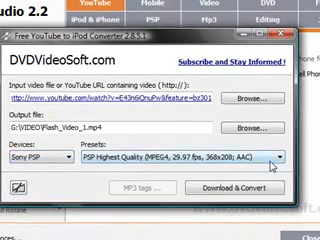
Expand the Presets dropdown listing PSP Highest, Optimal and Economy quality MPEG4 options.
left_click(287, 152)
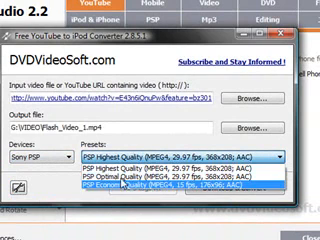